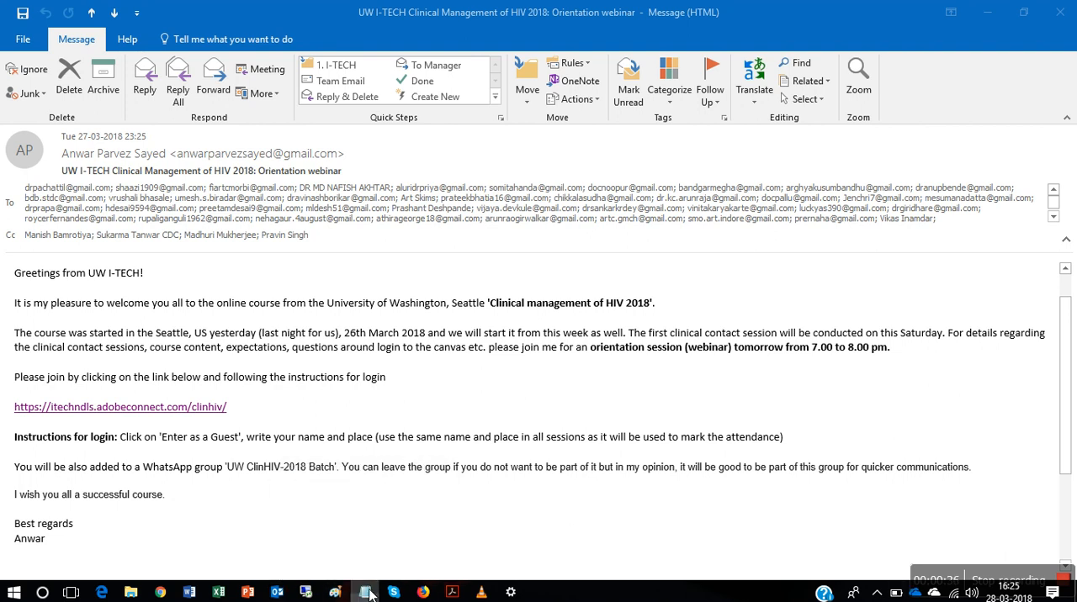
Step: Load the Adobe Connect meeting_test.htm diagnostic page in Chrome and let the tests run
{"action": "left_click", "coordinate": [363, 592]}
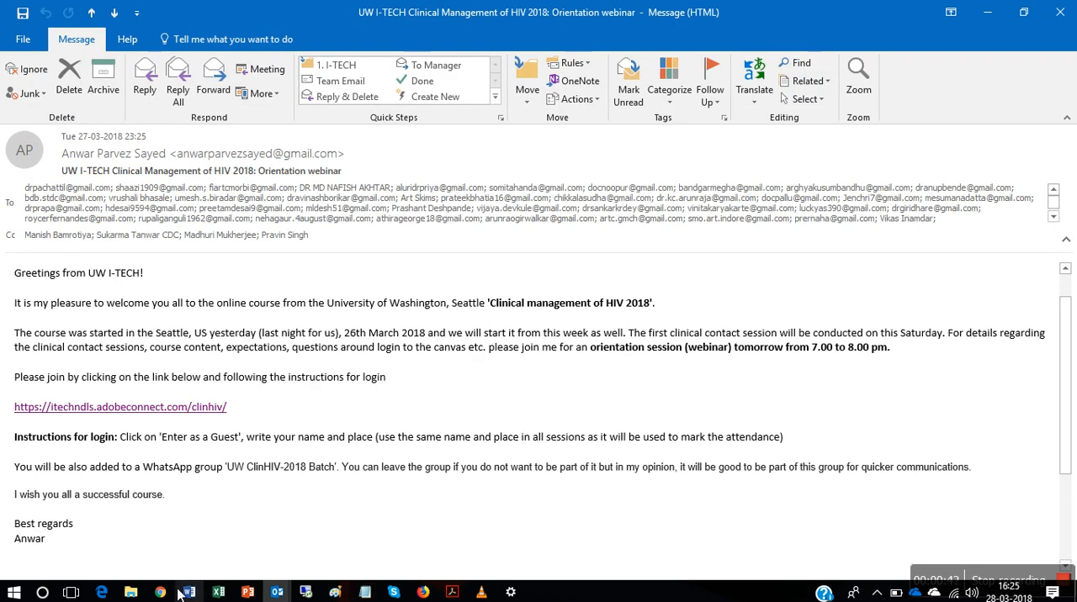
{"action": "left_click", "coordinate": [160, 592]}
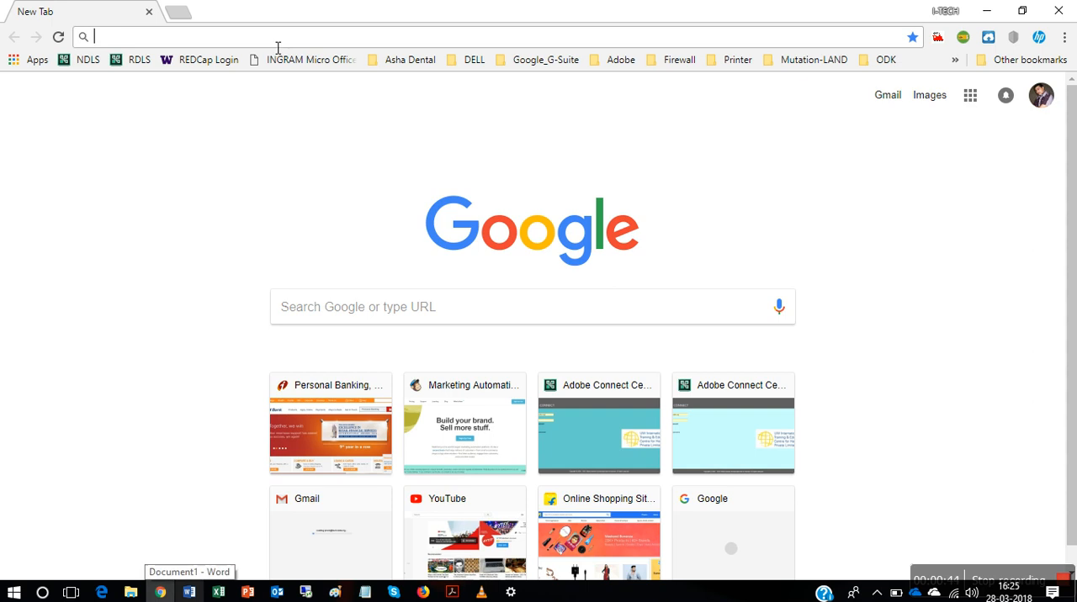
{"action": "type", "text": "https://itechndls.adobeconnect.com/common/help/en/support/meeting_test.htm"}
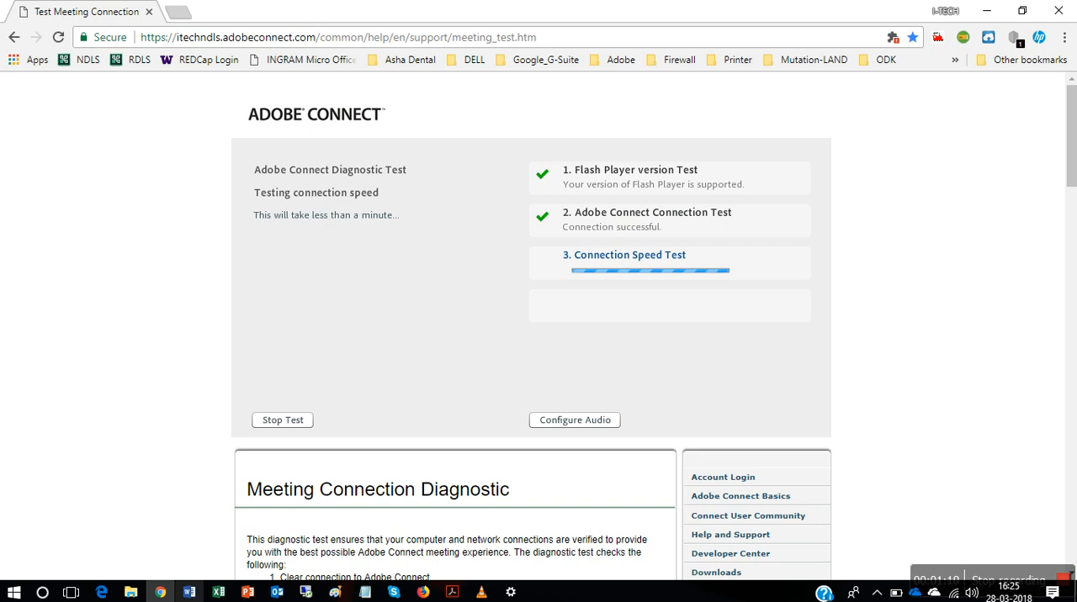
{"action": "mouse_move", "coordinate": [835, 374]}
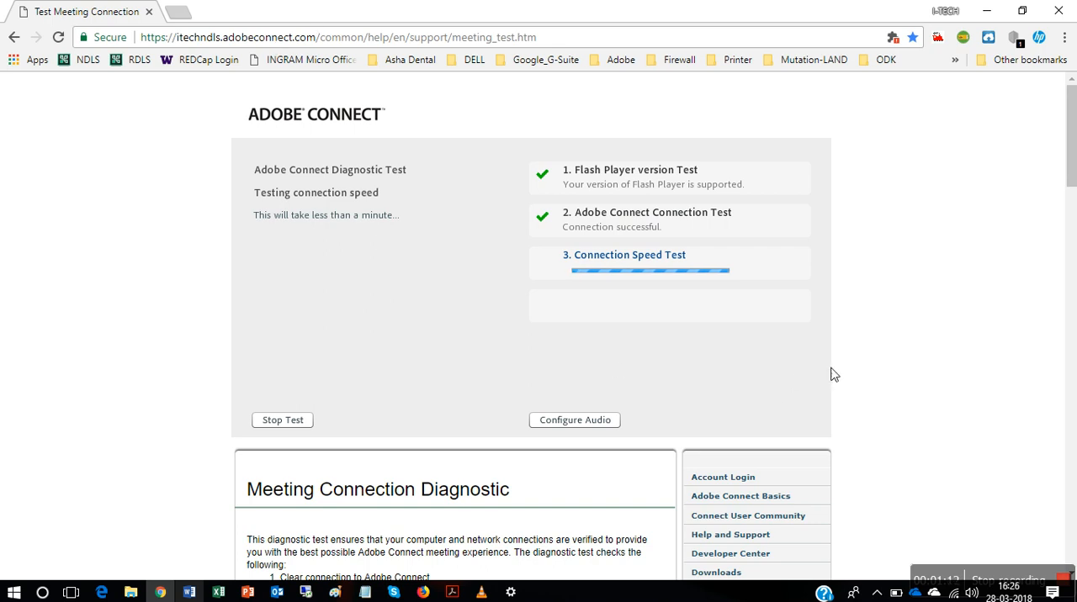
{"action": "mouse_move", "coordinate": [905, 363]}
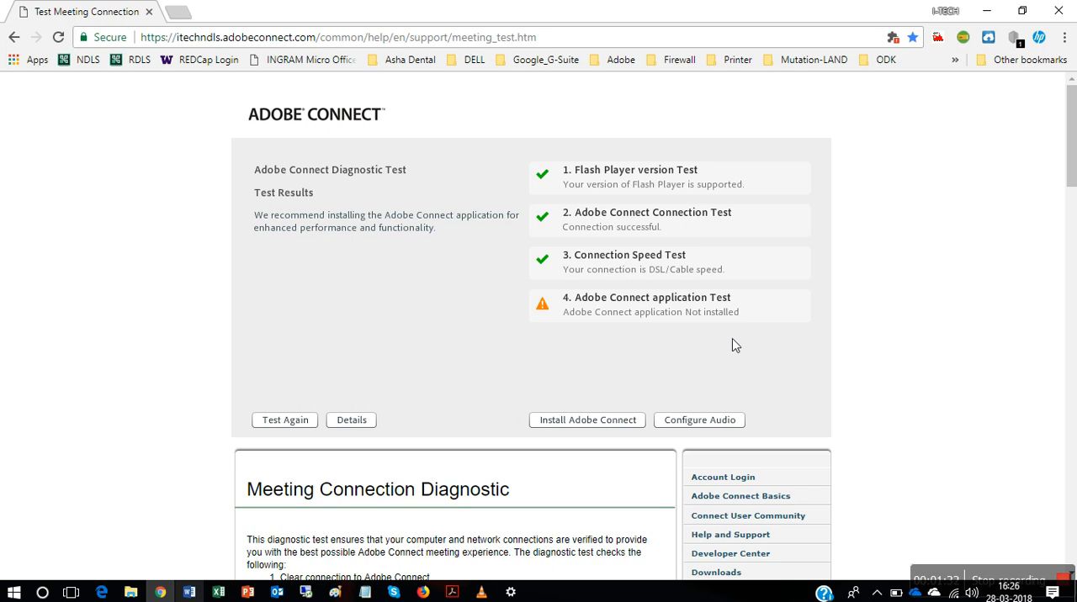
{"action": "mouse_move", "coordinate": [465, 360]}
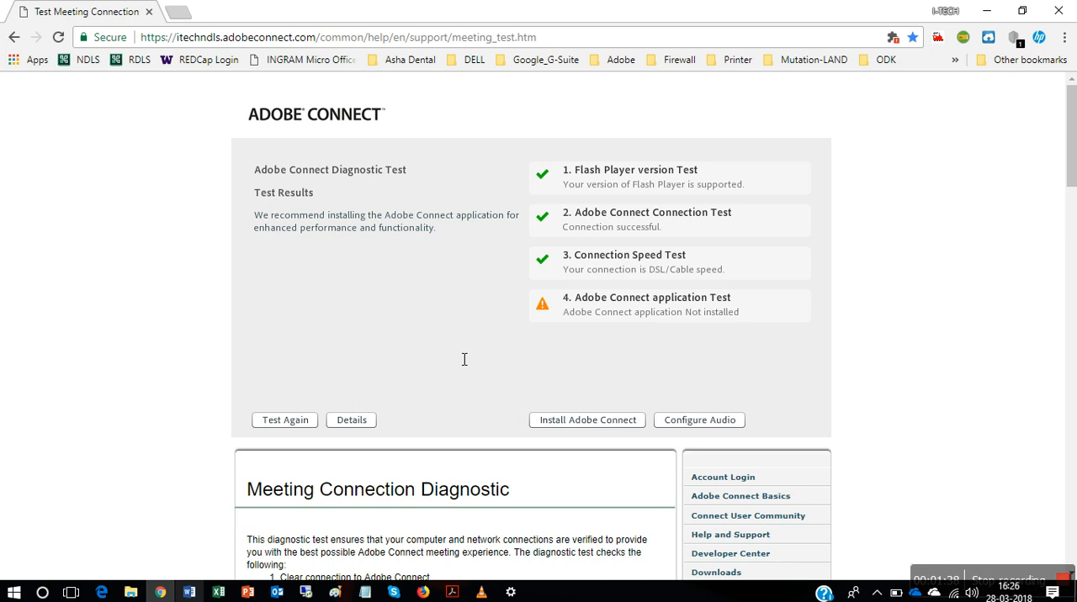
{"action": "mouse_move", "coordinate": [523, 451]}
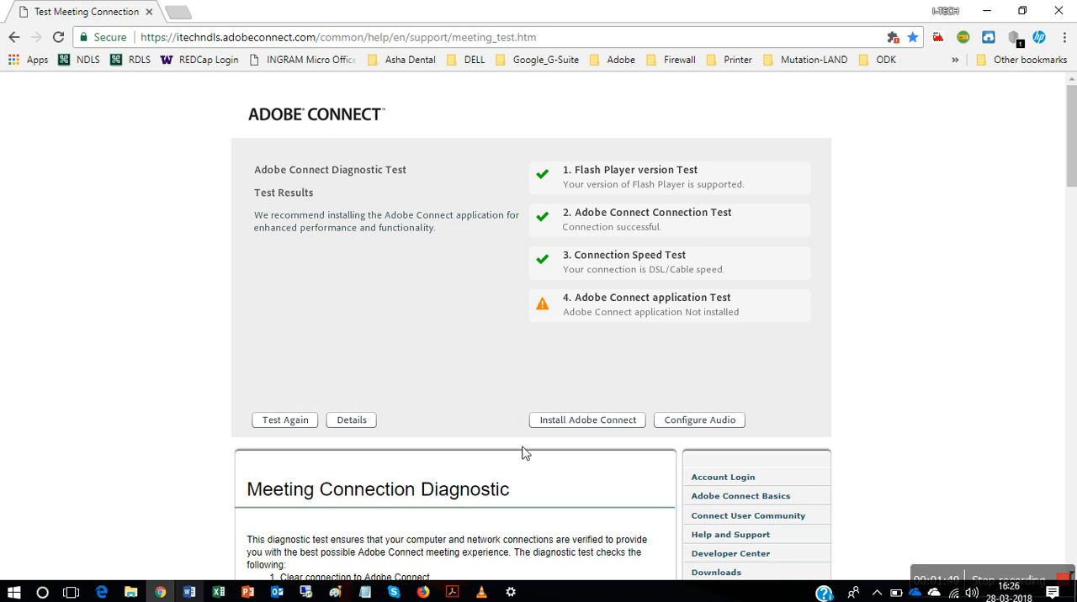
{"action": "mouse_move", "coordinate": [586, 421]}
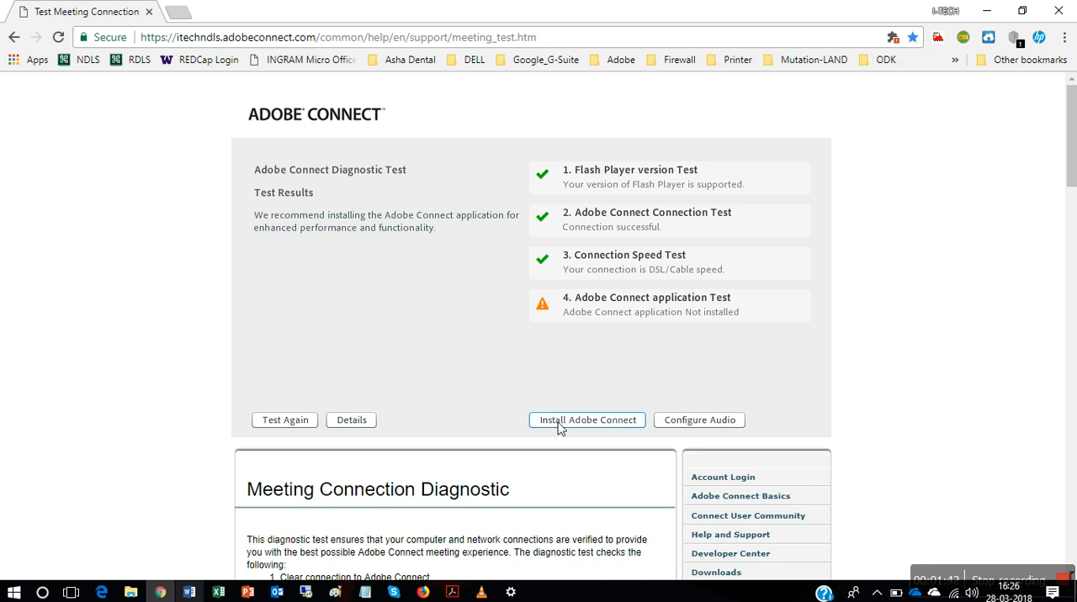
Step: Install the Adobe Connect add-in so all four diagnostic tests pass
{"action": "left_click", "coordinate": [586, 421]}
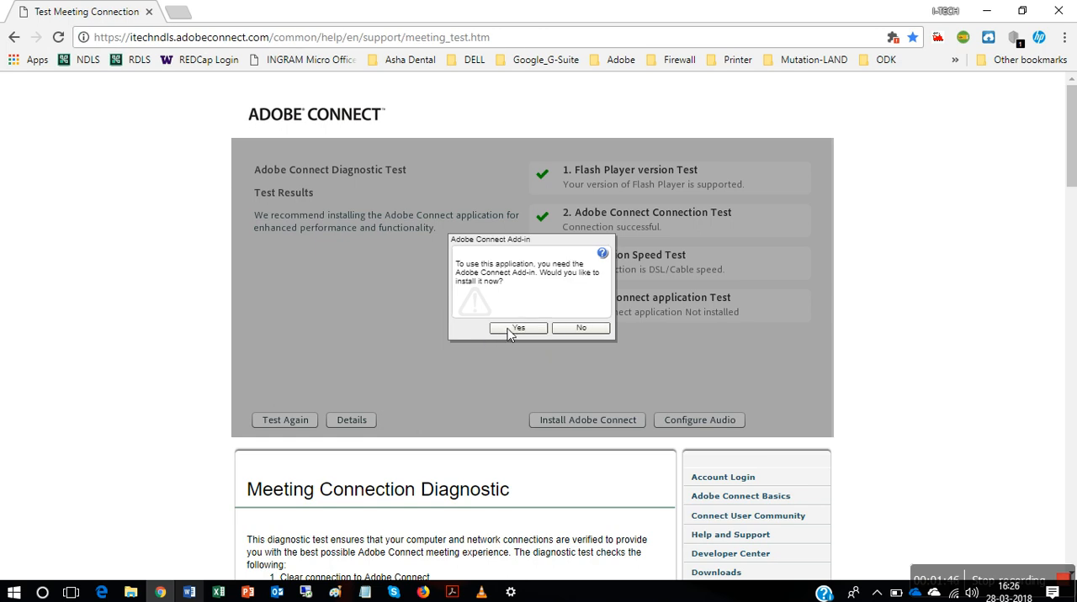
{"action": "left_click", "coordinate": [518, 328]}
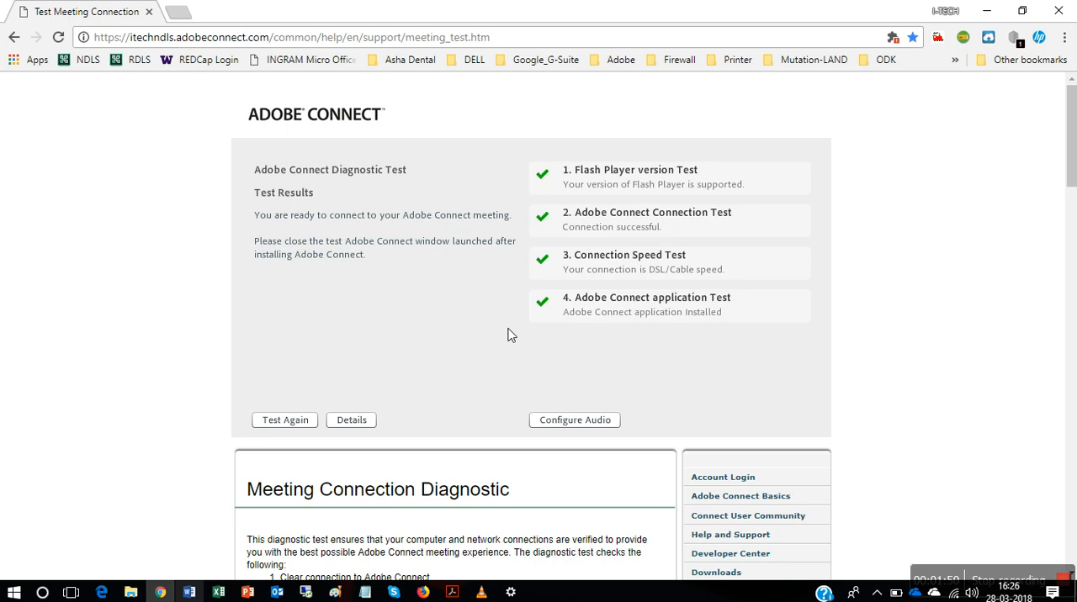
{"action": "mouse_move", "coordinate": [600, 272]}
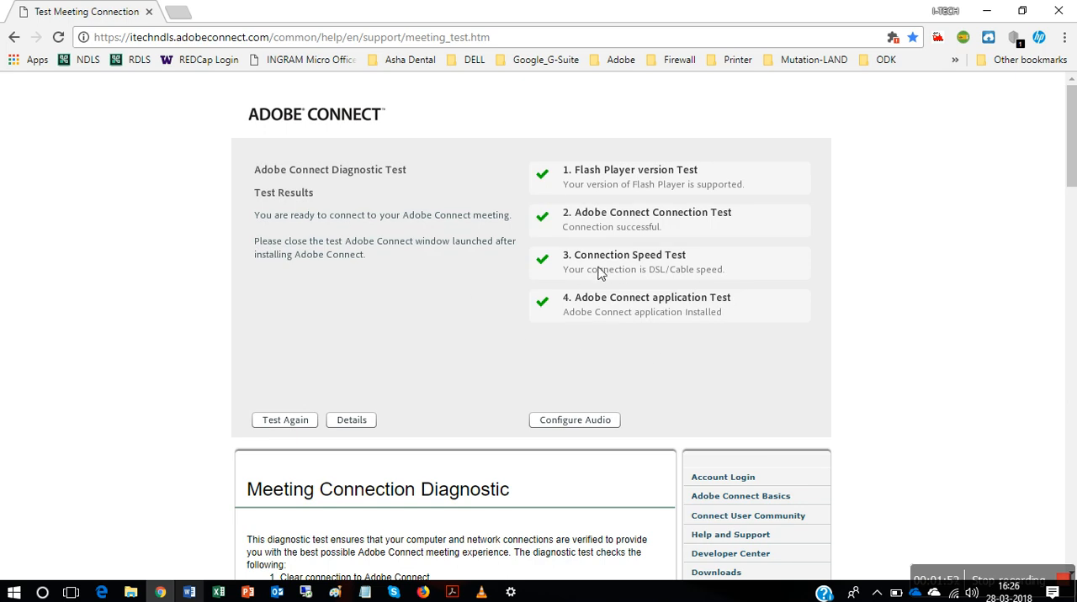
{"action": "mouse_move", "coordinate": [562, 306]}
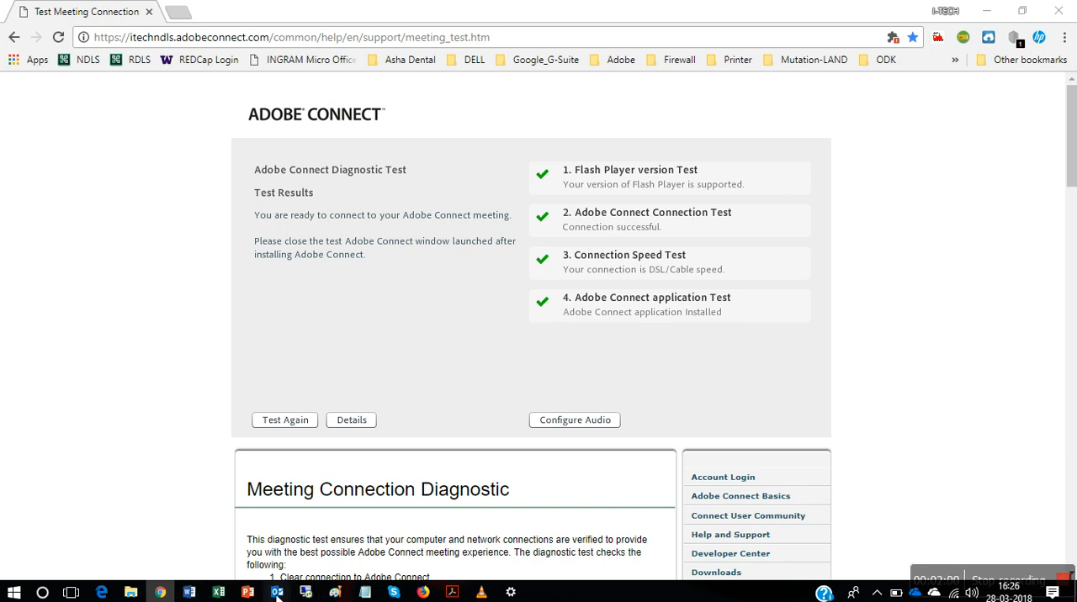
Step: Follow the adobeconnect link in the Outlook webinar email to the course login page
{"action": "left_click", "coordinate": [276, 592]}
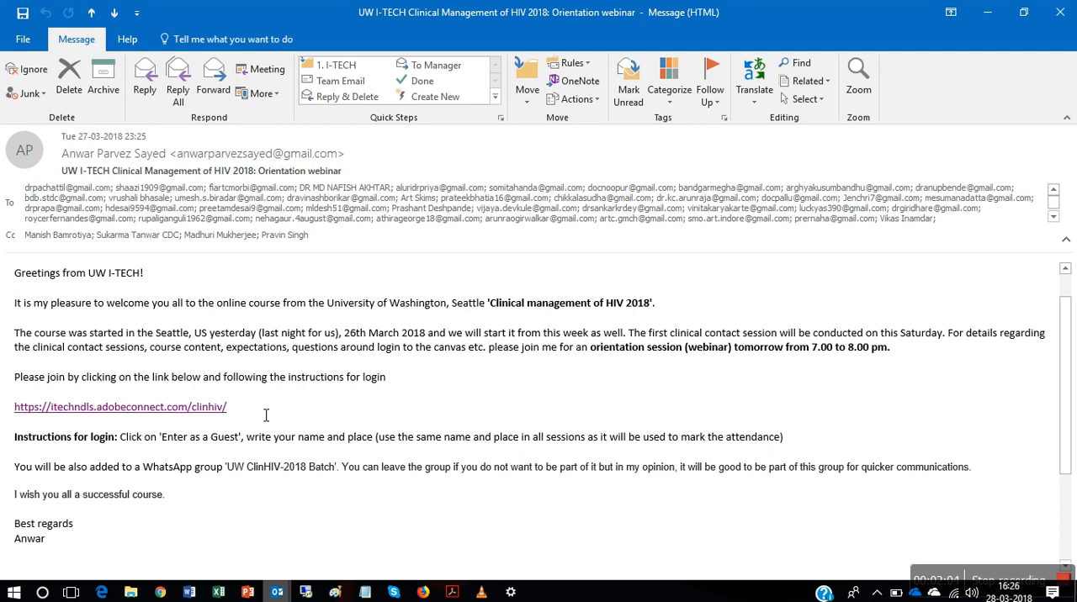
{"action": "mouse_move", "coordinate": [150, 408]}
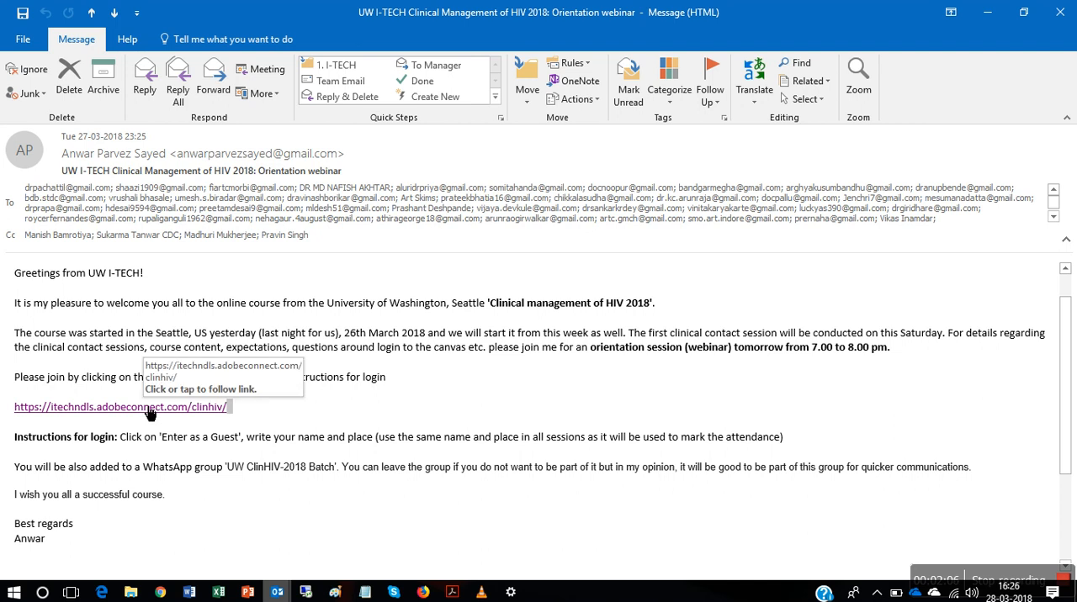
{"action": "left_click", "coordinate": [121, 407]}
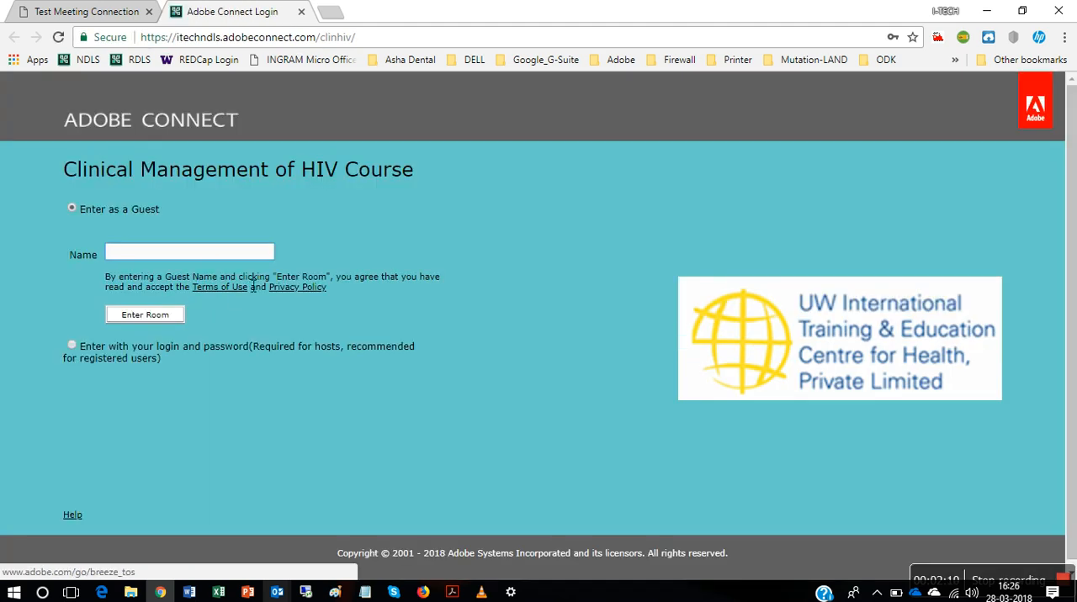
Step: Choose guest entry and fill in the name 'Pravin_ITECH_Delhi' from the suggestions
{"action": "left_click", "coordinate": [145, 312]}
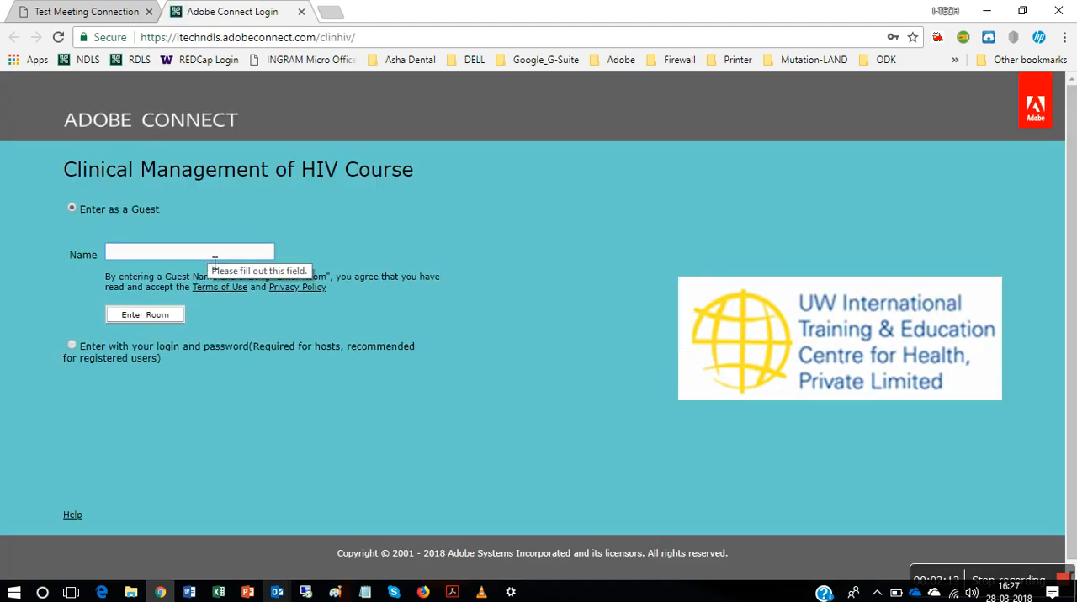
{"action": "left_click", "coordinate": [188, 252]}
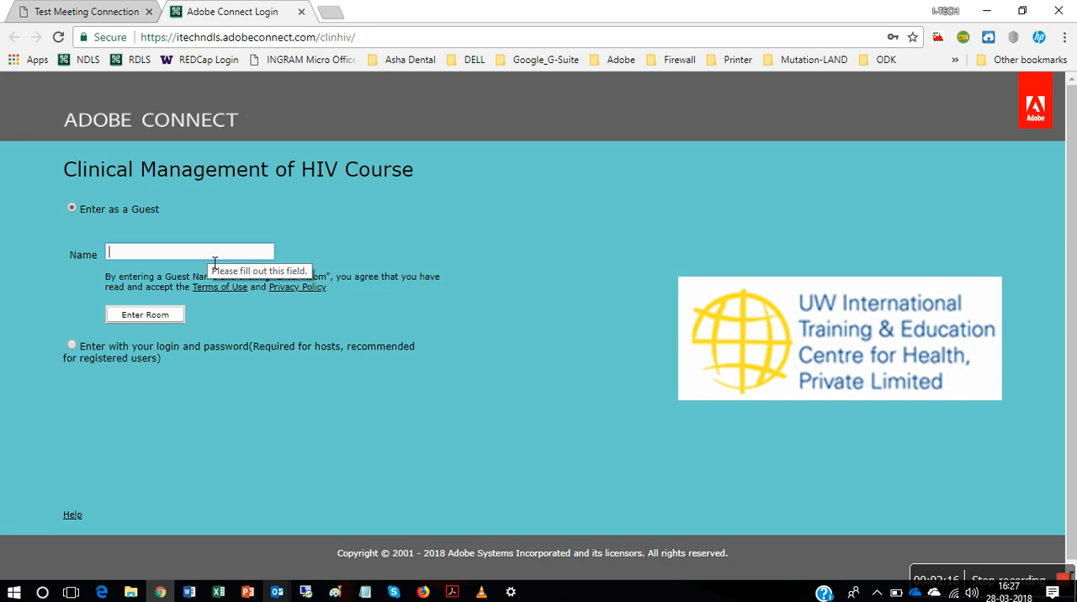
{"action": "type", "text": "P"}
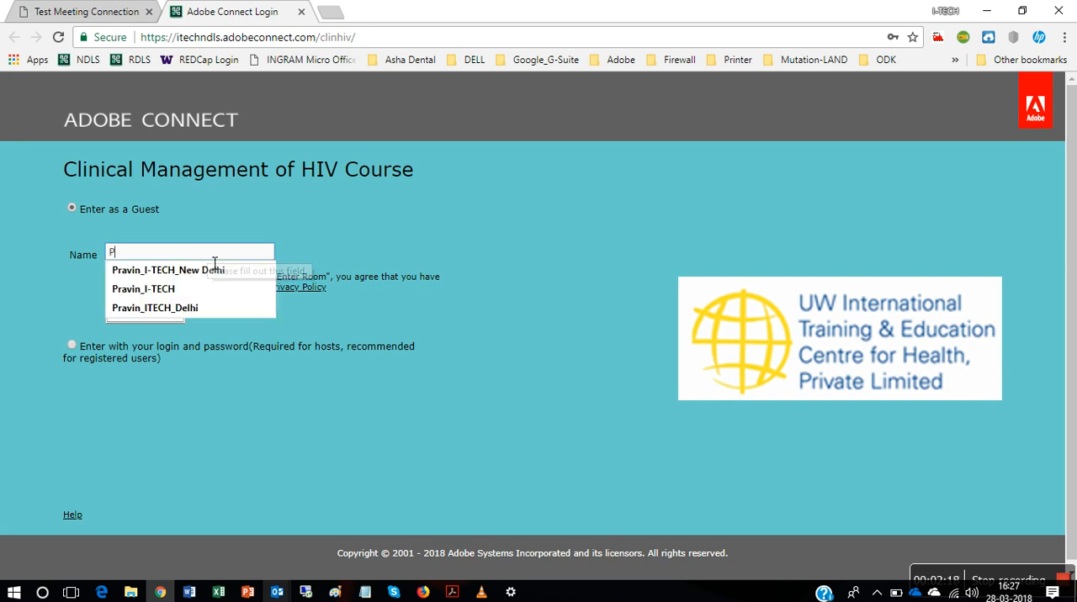
{"action": "type", "text": "ravin_ITECH_Delhi"}
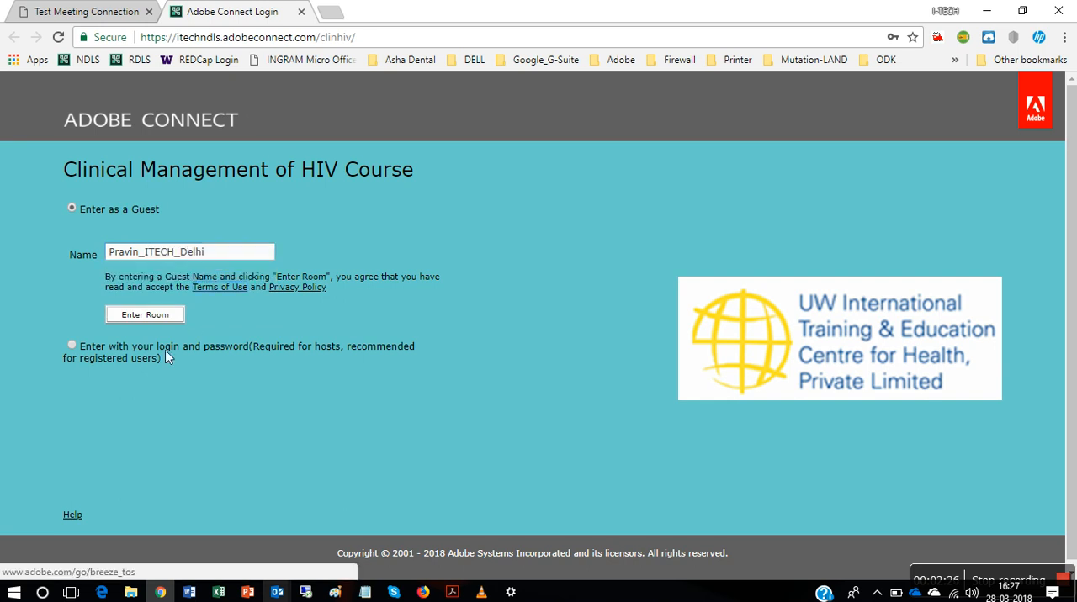
{"action": "left_click", "coordinate": [145, 314]}
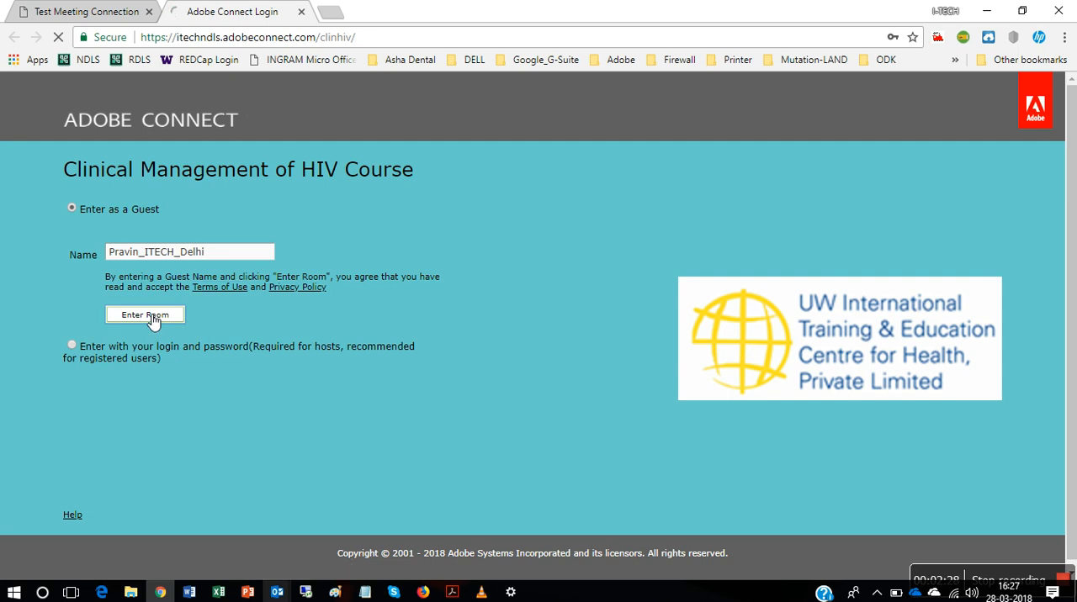
Step: Enter the course meeting room as a guest so the desktop application loads
{"action": "left_click", "coordinate": [144, 313]}
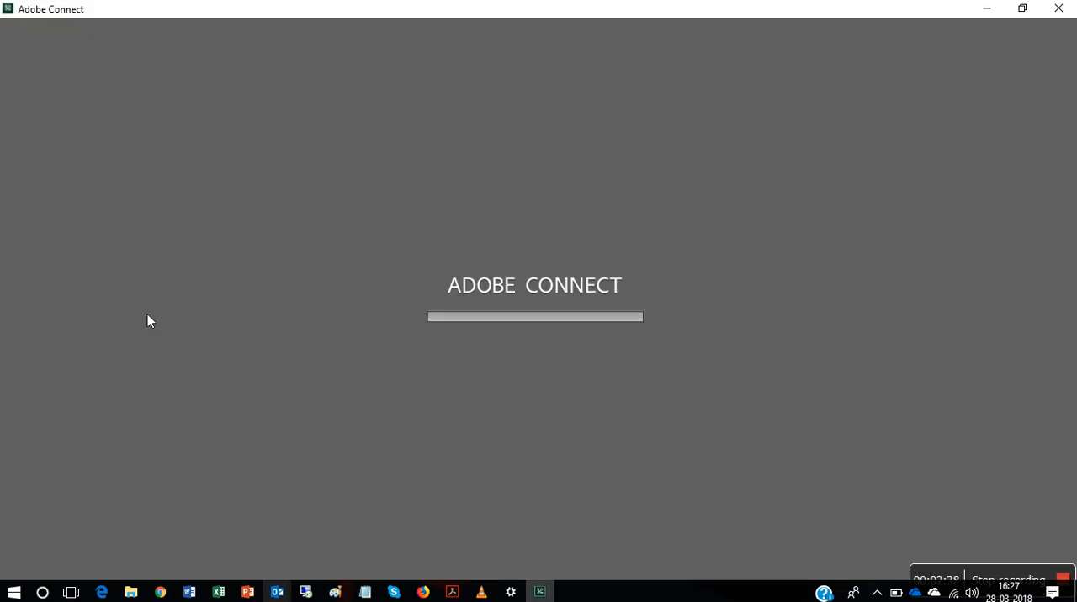
{"action": "mouse_move", "coordinate": [587, 410]}
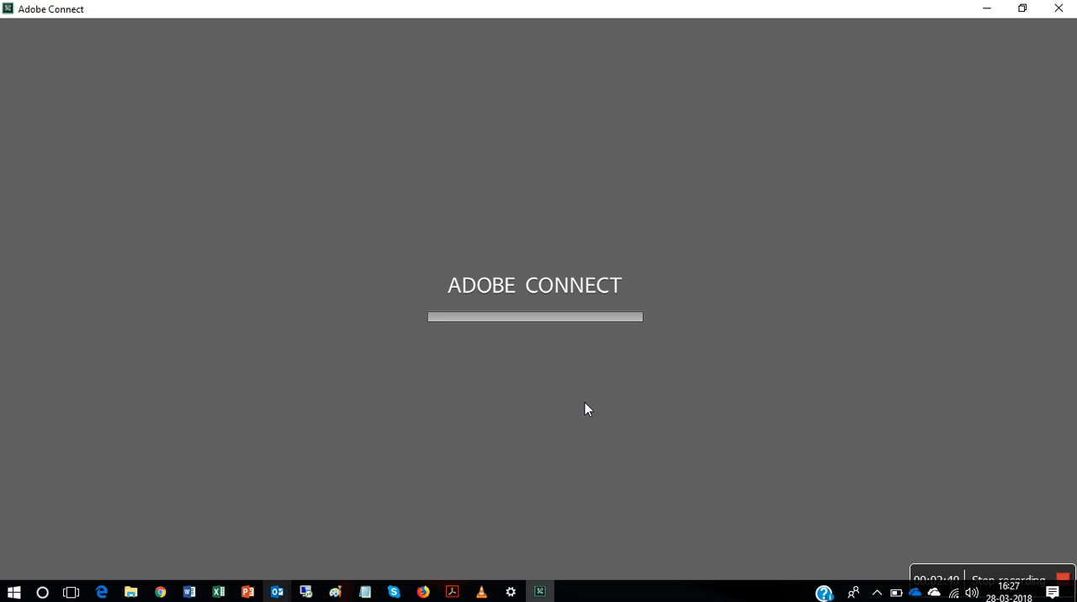